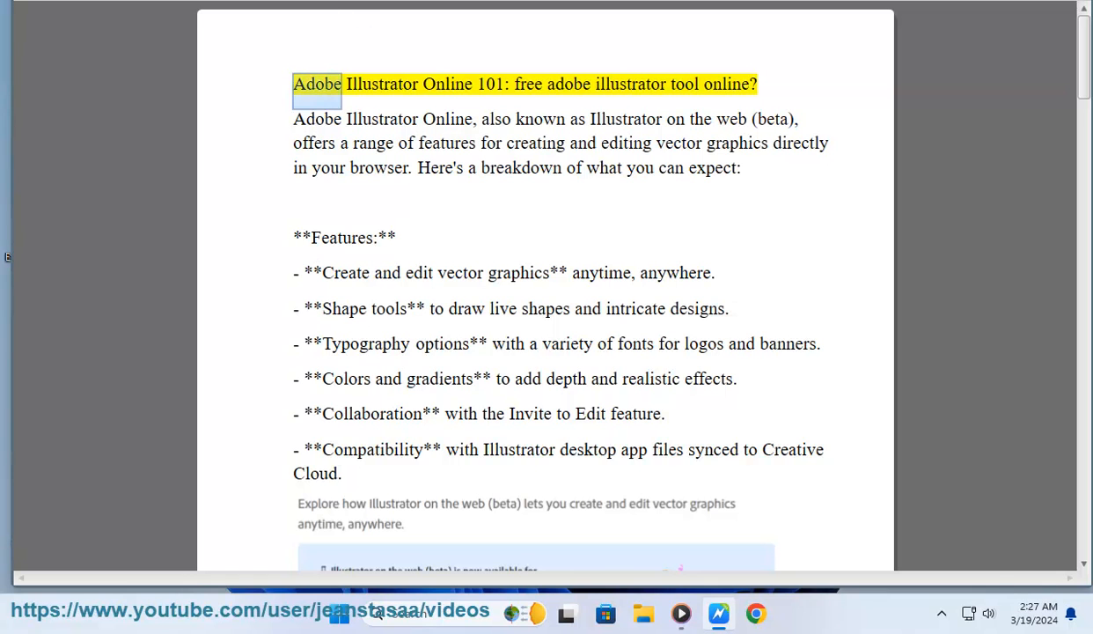
- Read aloud the Adobe Illustrator Online title, introduction and Features bullets up to Compatibility
double_click(491, 84)
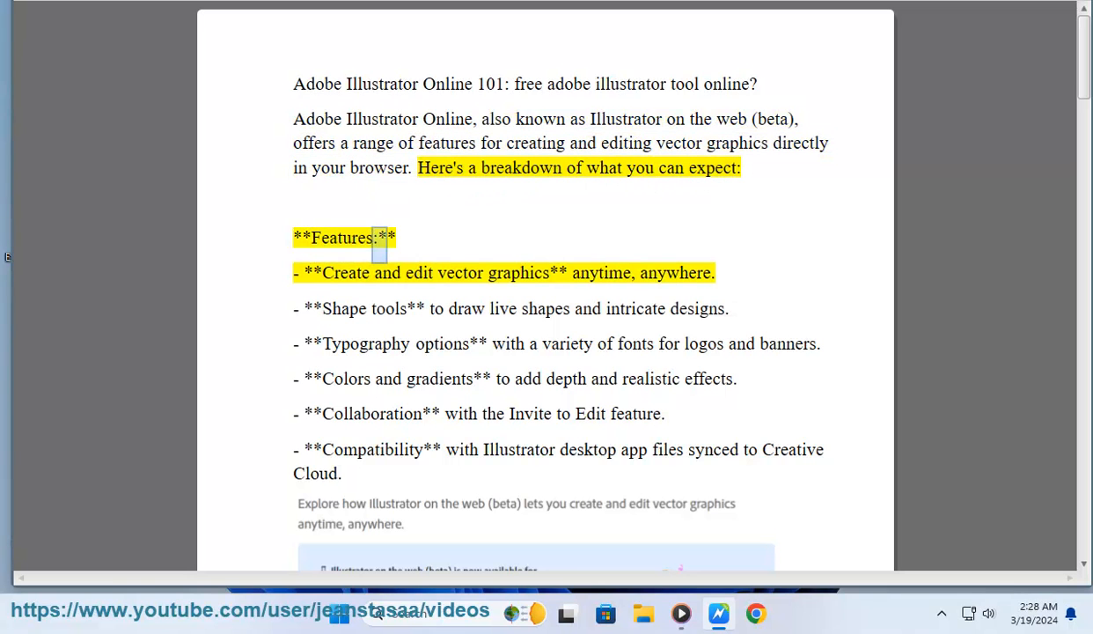
double_click(601, 273)
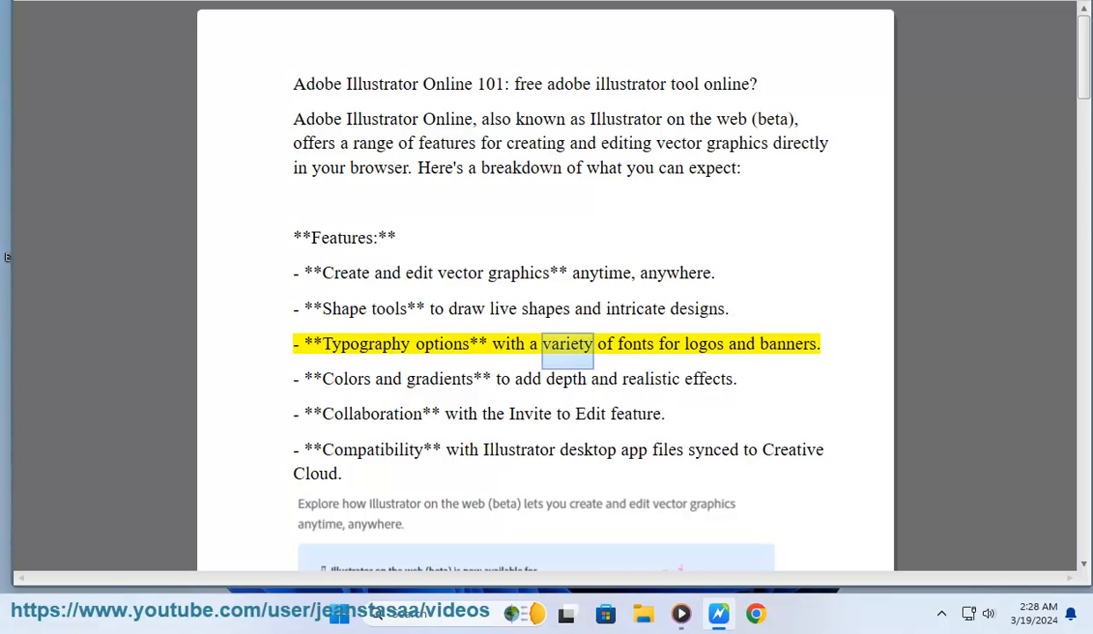
double_click(788, 343)
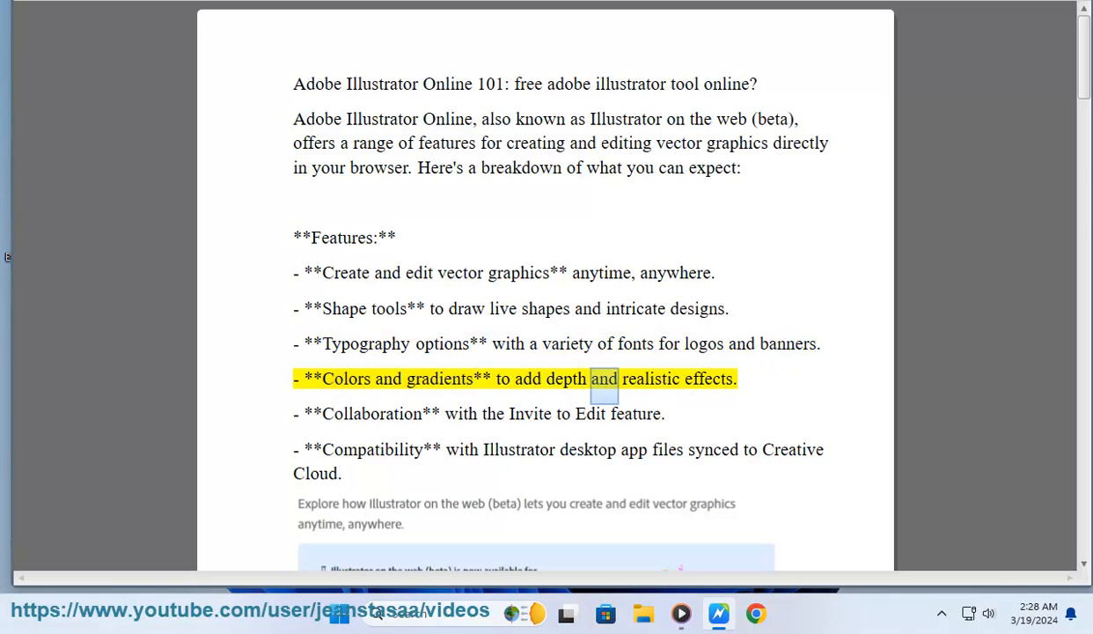
double_click(370, 413)
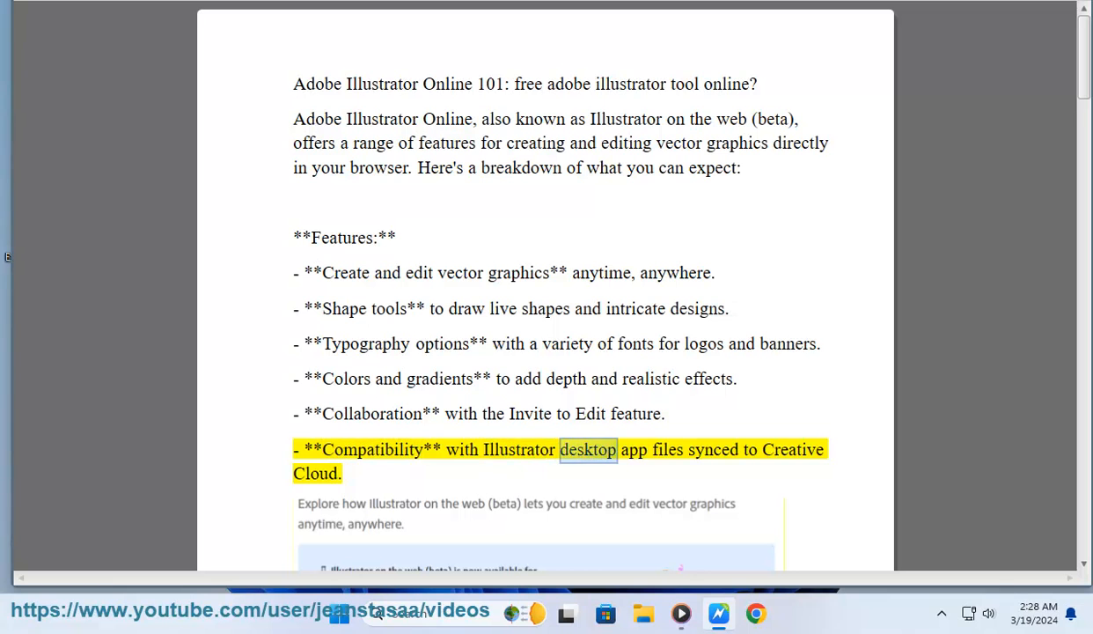
- Follow the reading past the screenshot through internet dependency, limited functionality and security, to Cost
scroll("down", 3)
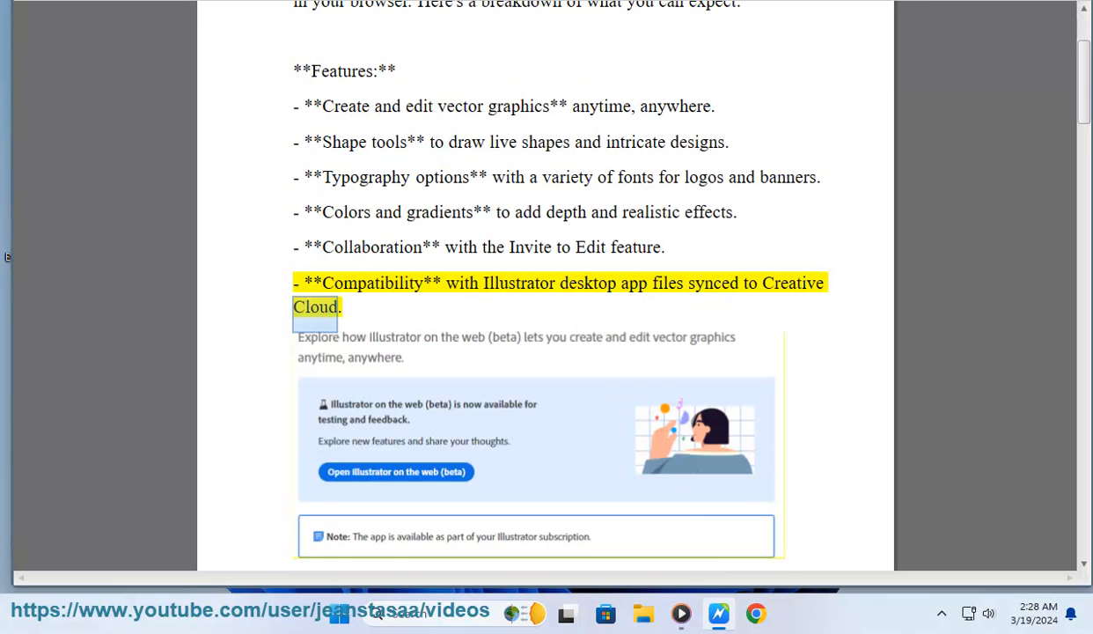
scroll("down", 3)
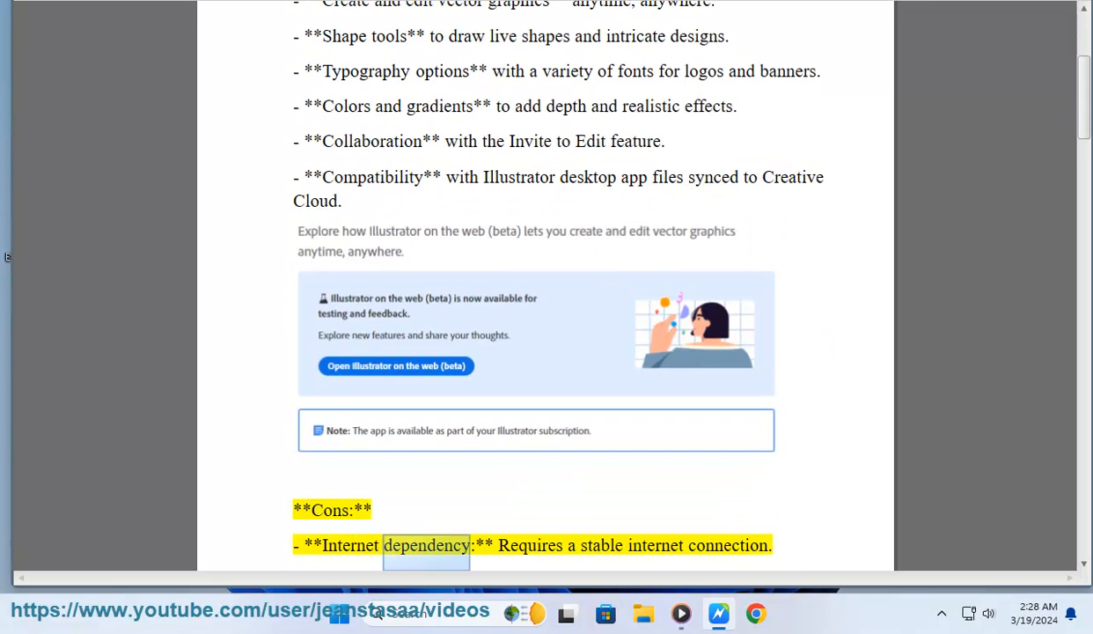
double_click(728, 545)
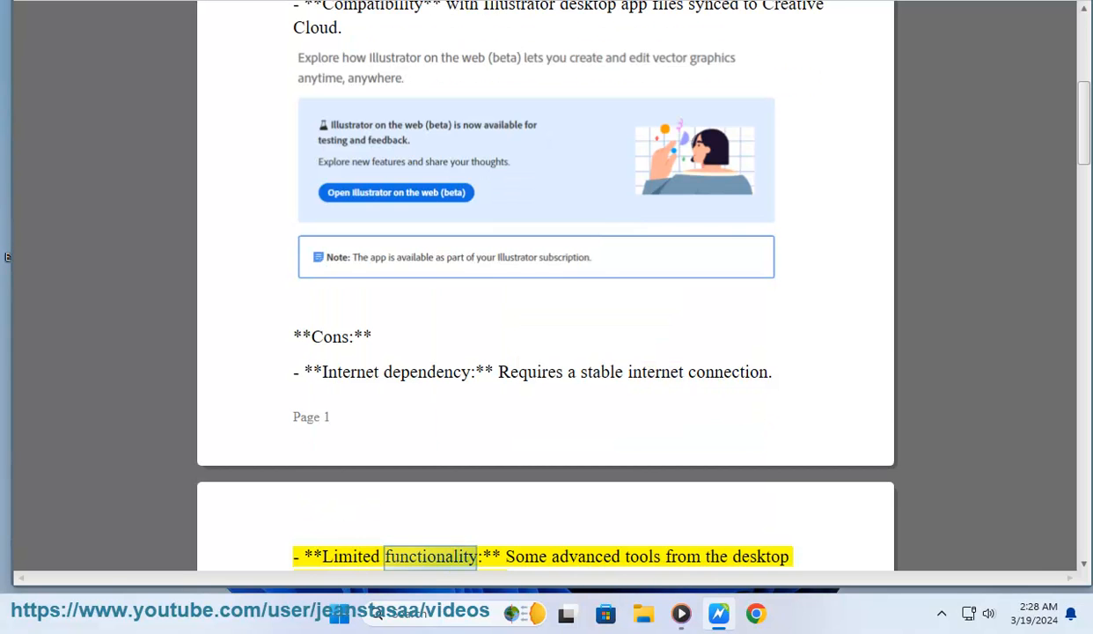
double_click(761, 556)
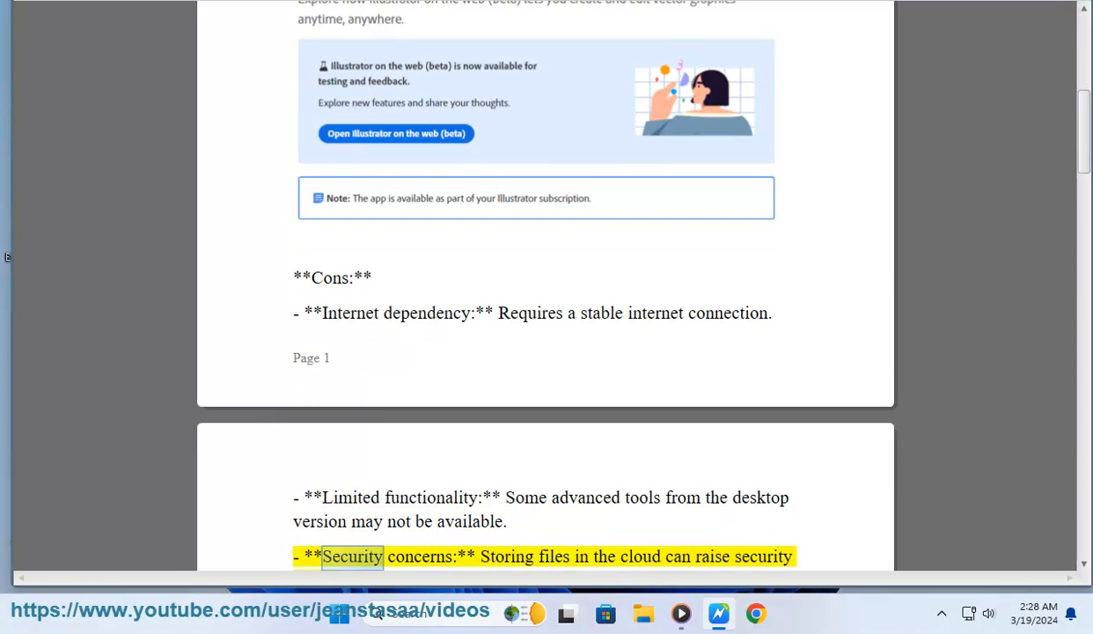
double_click(603, 556)
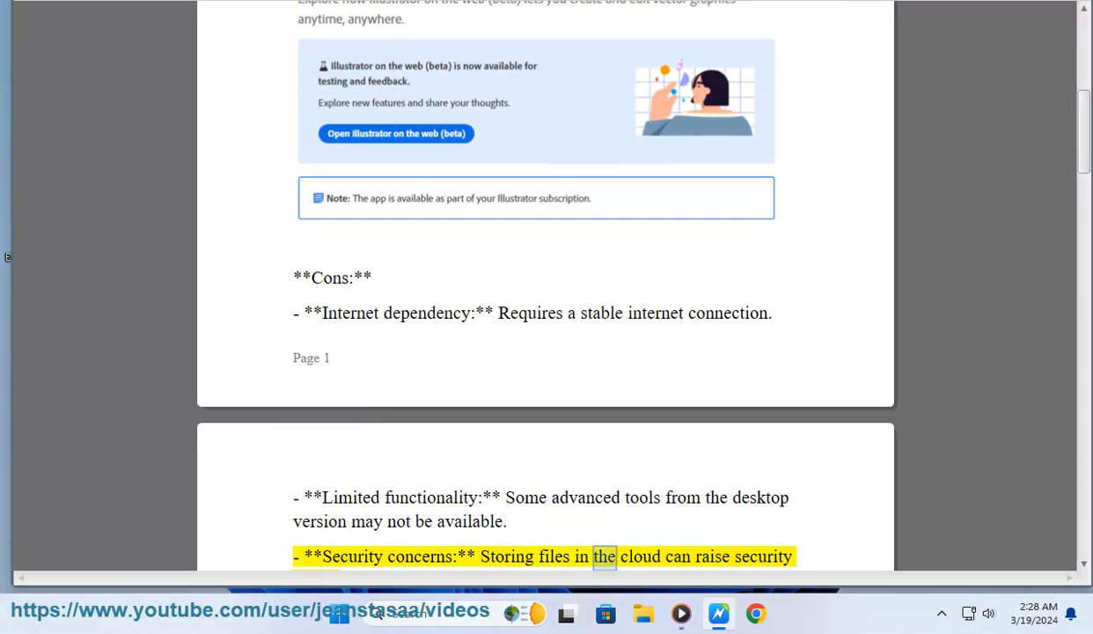
scroll("down", 3)
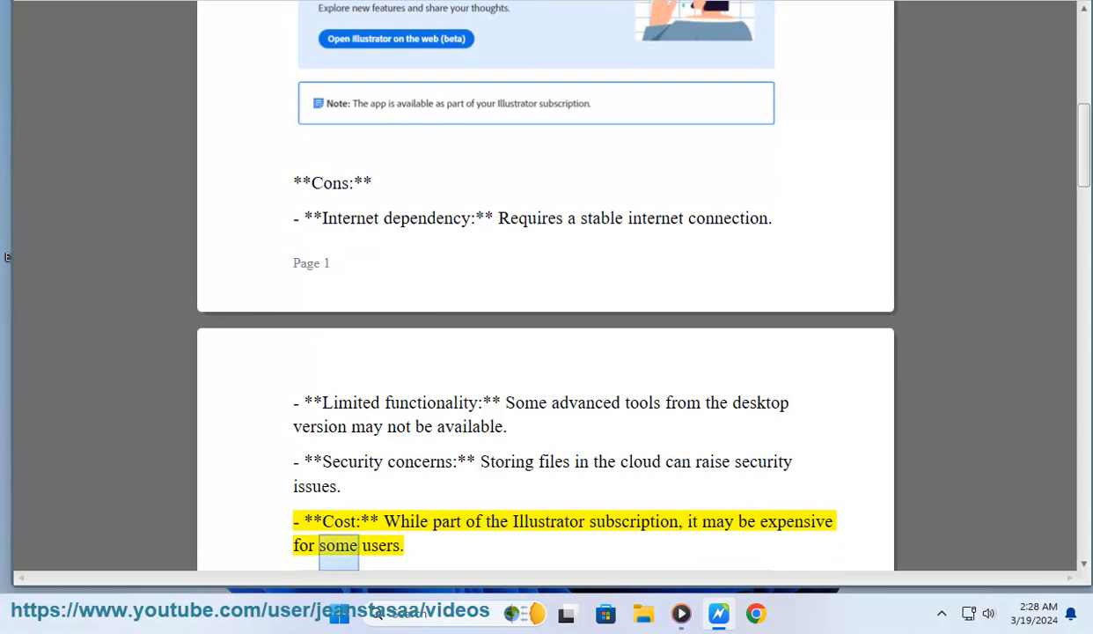
- Scroll along as the Known Issues and Fixes bullets are read, reaching the Pro Tips heading
scroll("down", 3)
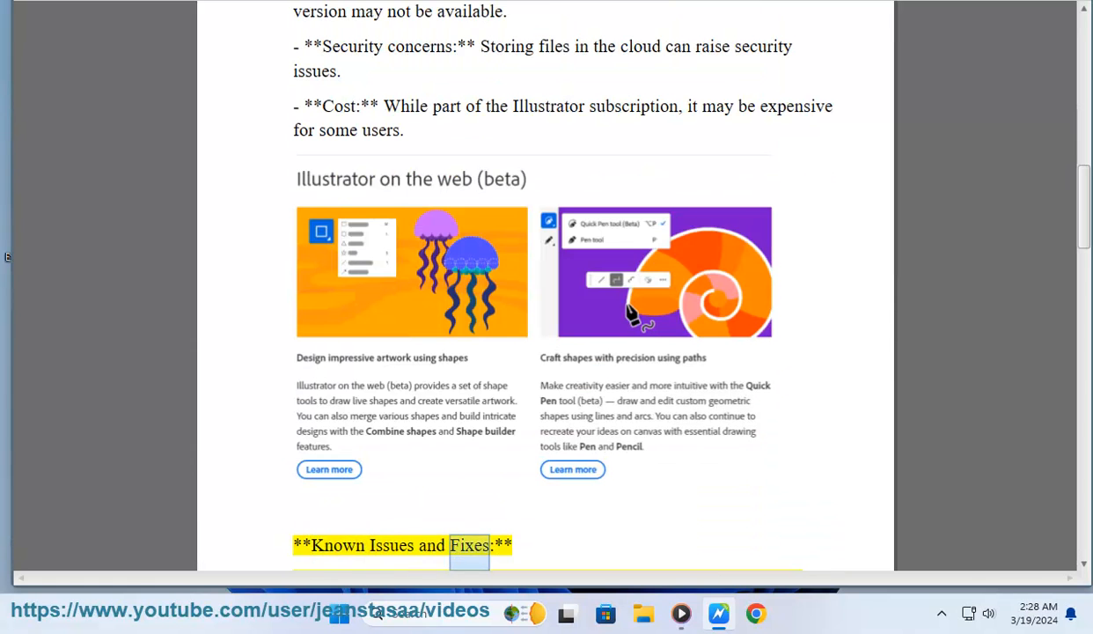
scroll("down", 3)
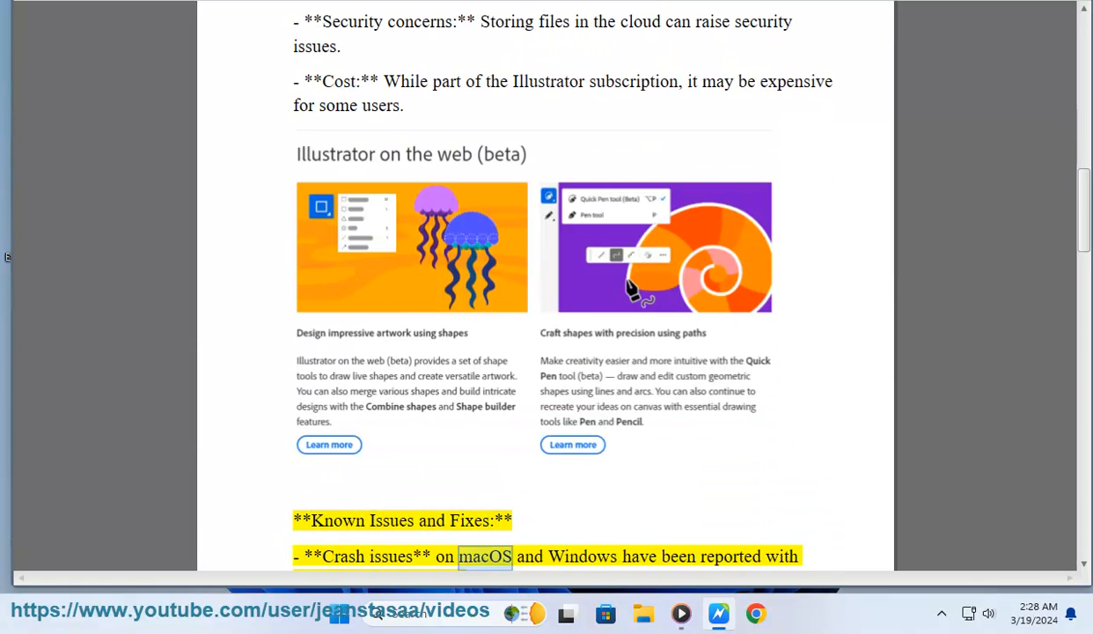
scroll("down", 3)
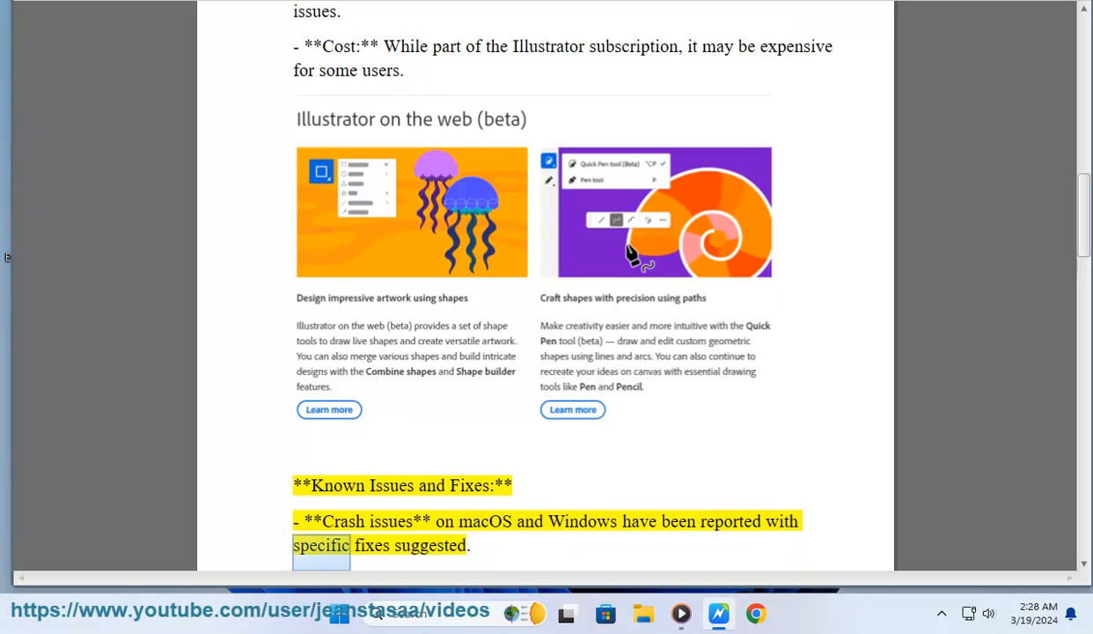
scroll("down", 3)
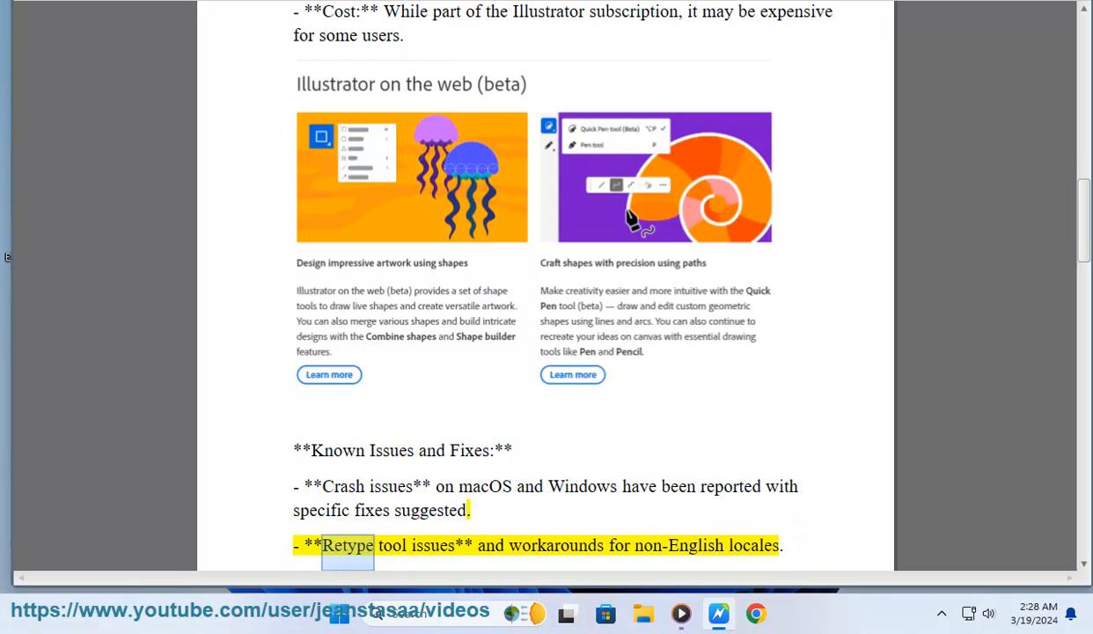
scroll("down", 3)
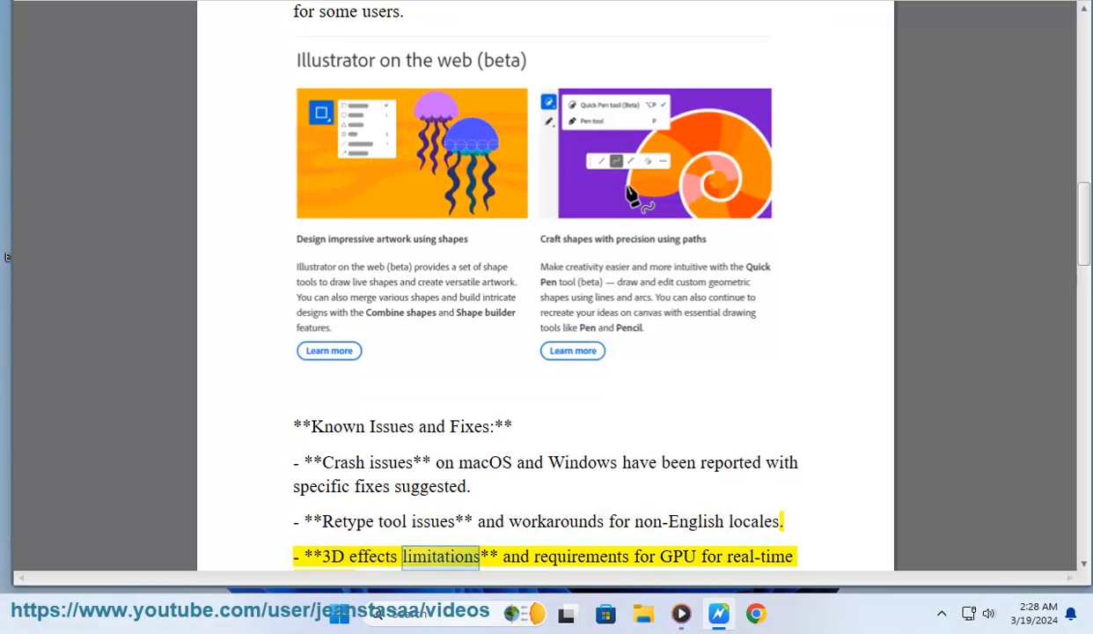
double_click(759, 556)
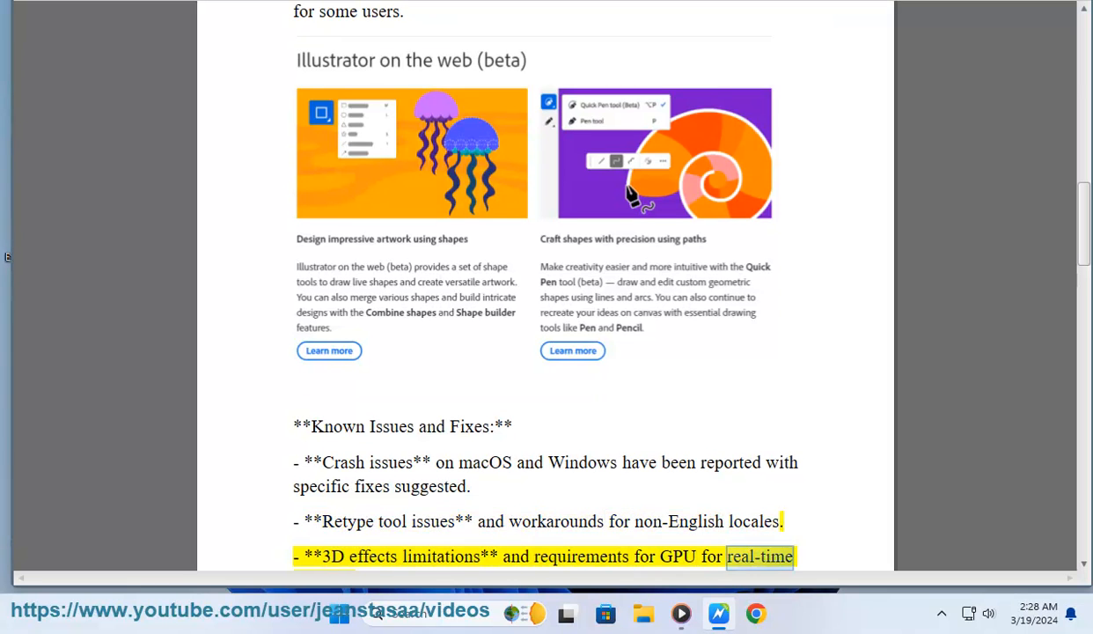
scroll("down", 3)
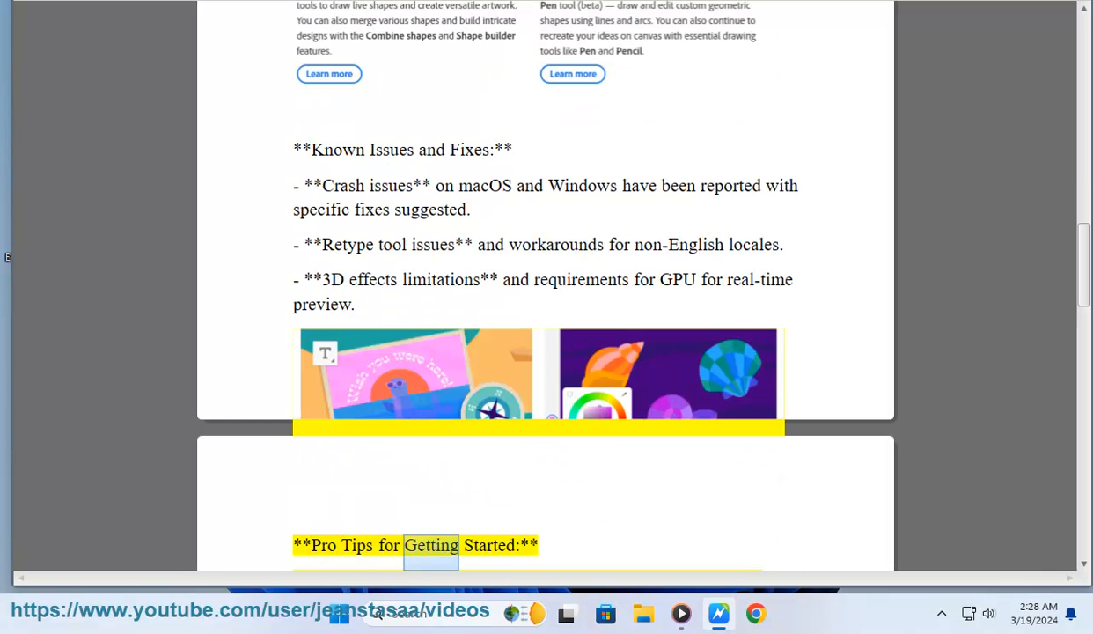
- Scroll through the three Pro Tips bullets as they're read, stopping at the Vectr alternative
scroll("down", 3)
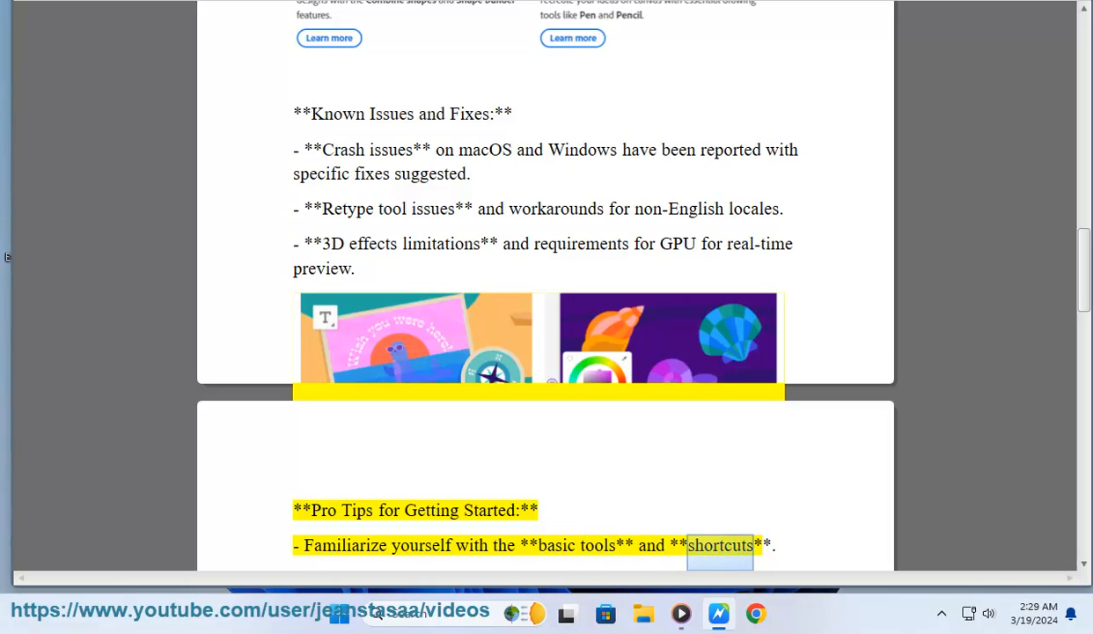
scroll("down", 3)
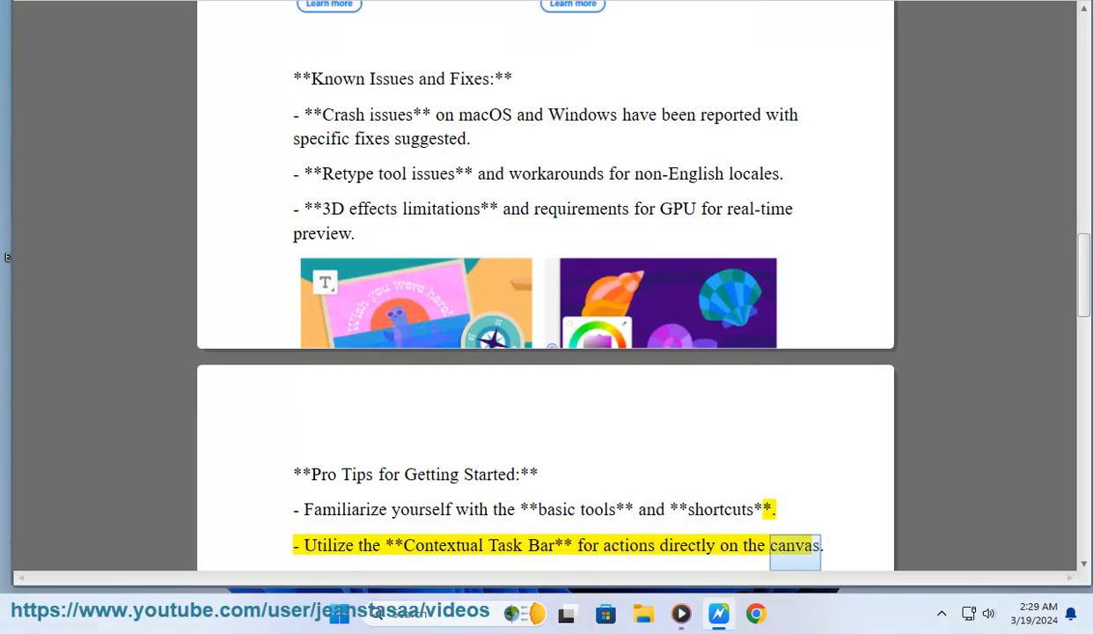
scroll("down", 3)
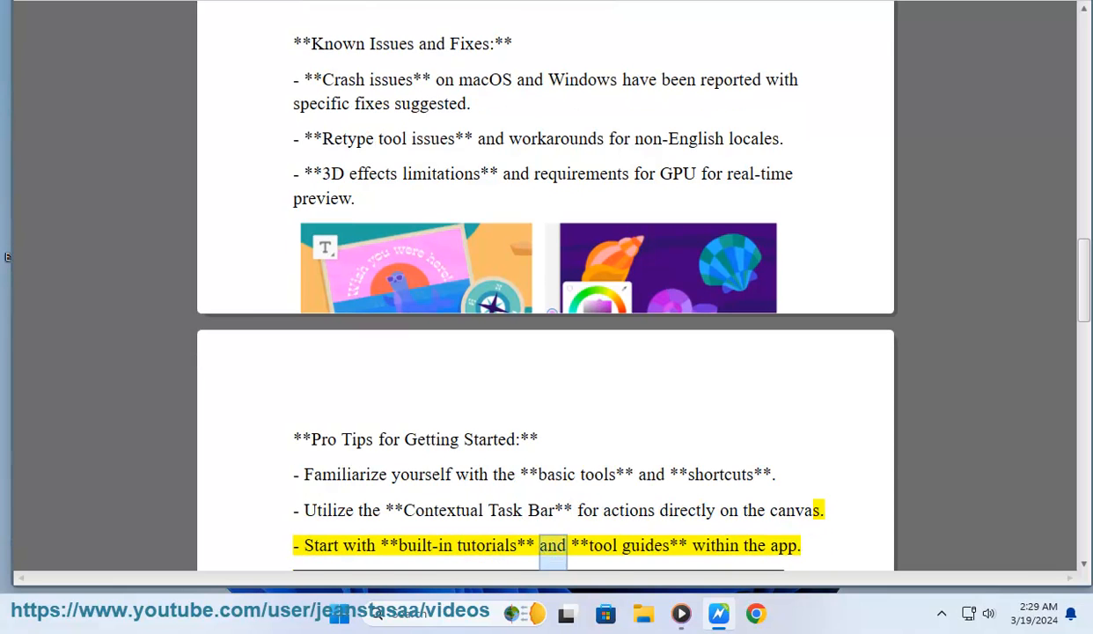
scroll("down", 3)
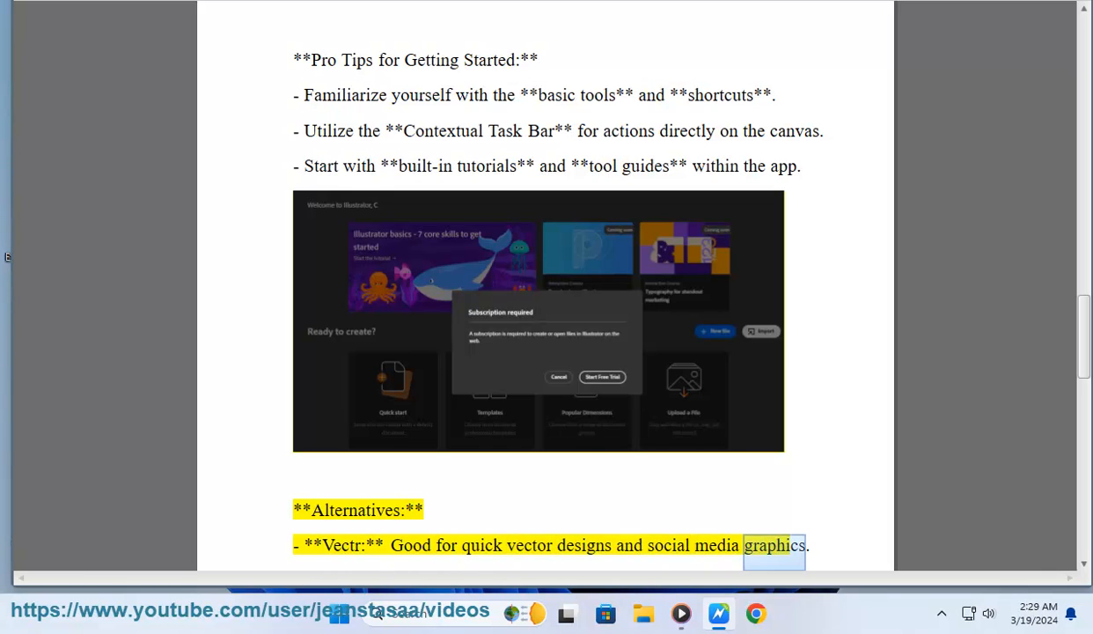
- Follow the Inkscape and Boxy SVG alternatives to the closing paragraph on 3D editing
scroll("down", 3)
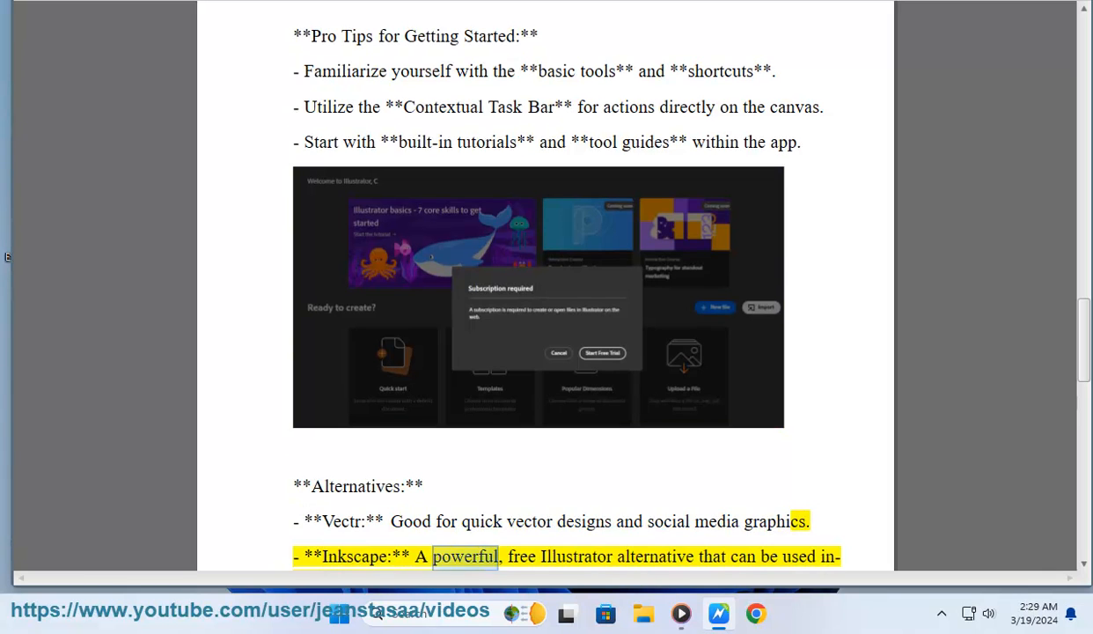
double_click(711, 556)
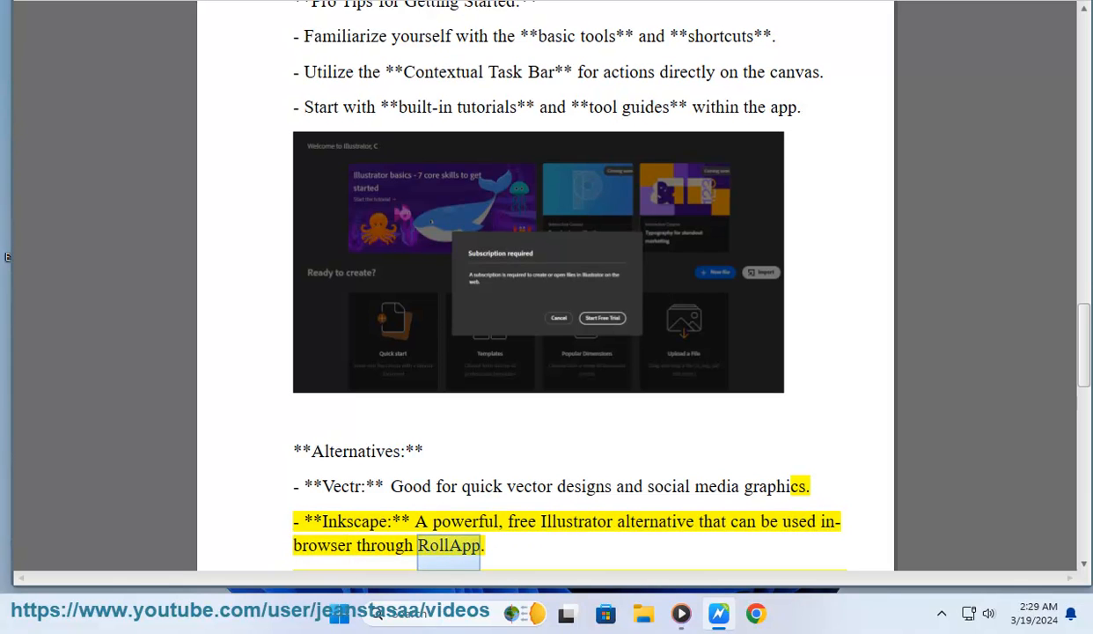
scroll("down", 3)
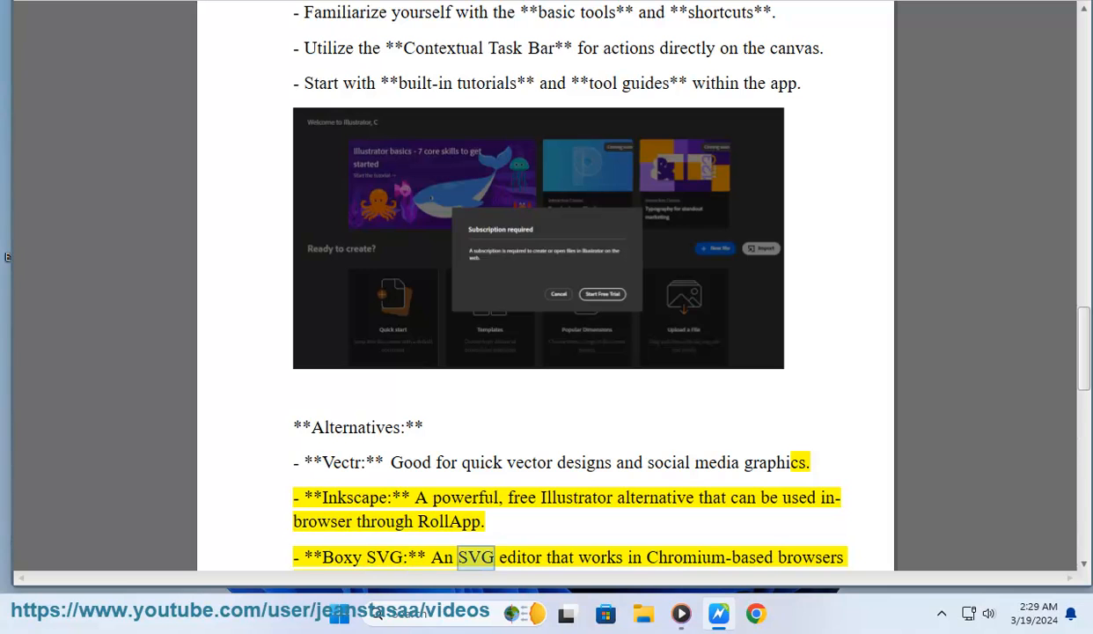
scroll("down", 3)
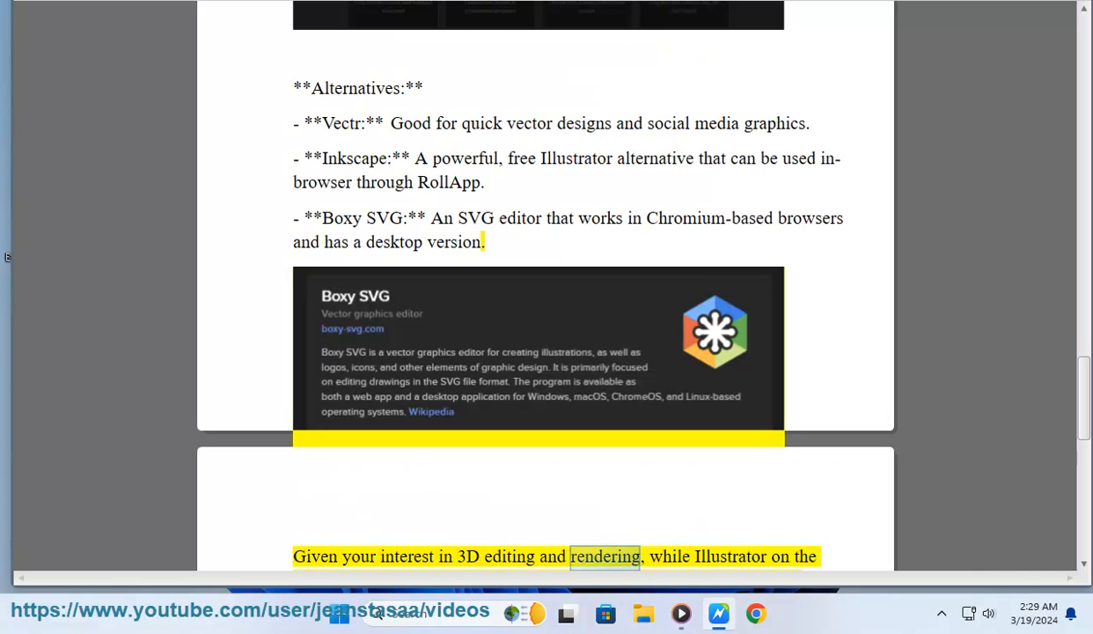
- Scroll to the bottom as the Illustrator-and-Blender paragraph is read through to 'approach.'
scroll("down", 3)
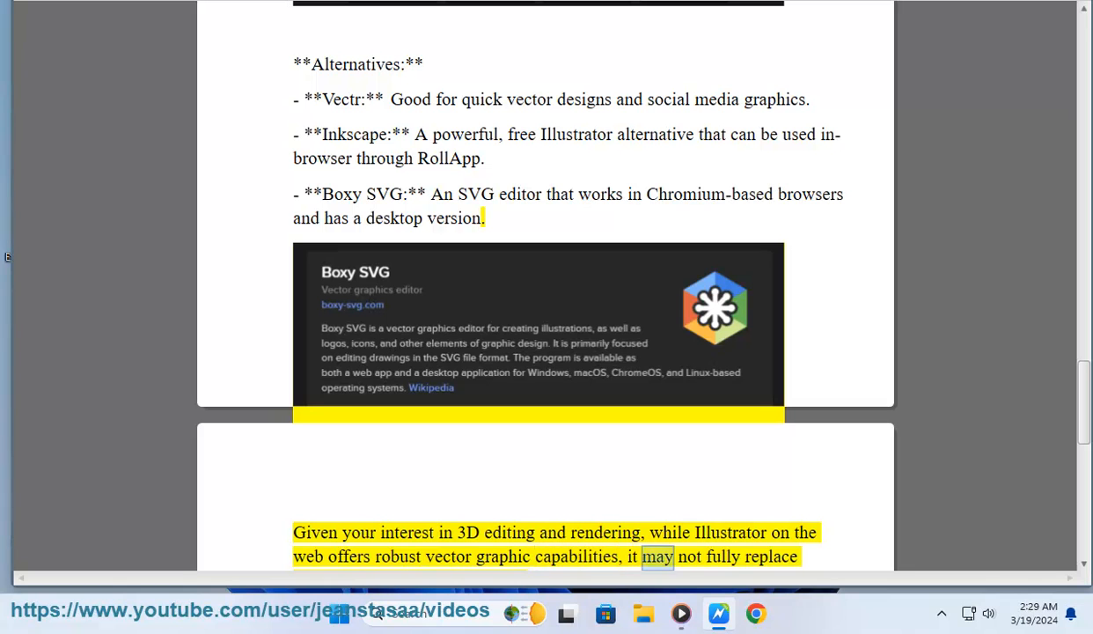
scroll("down", 3)
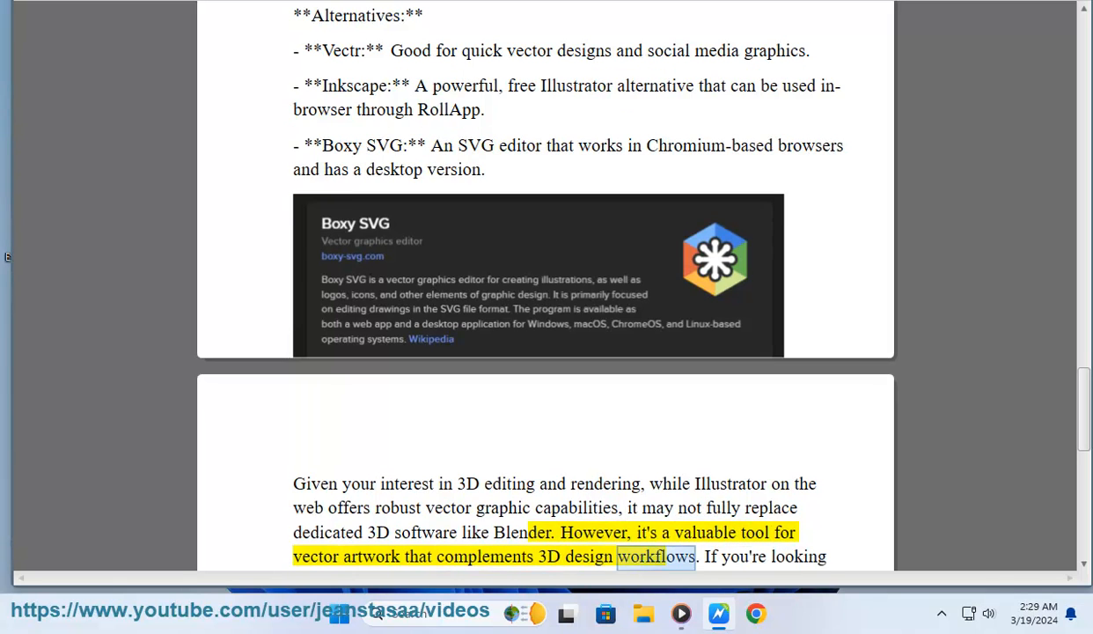
scroll("down", 3)
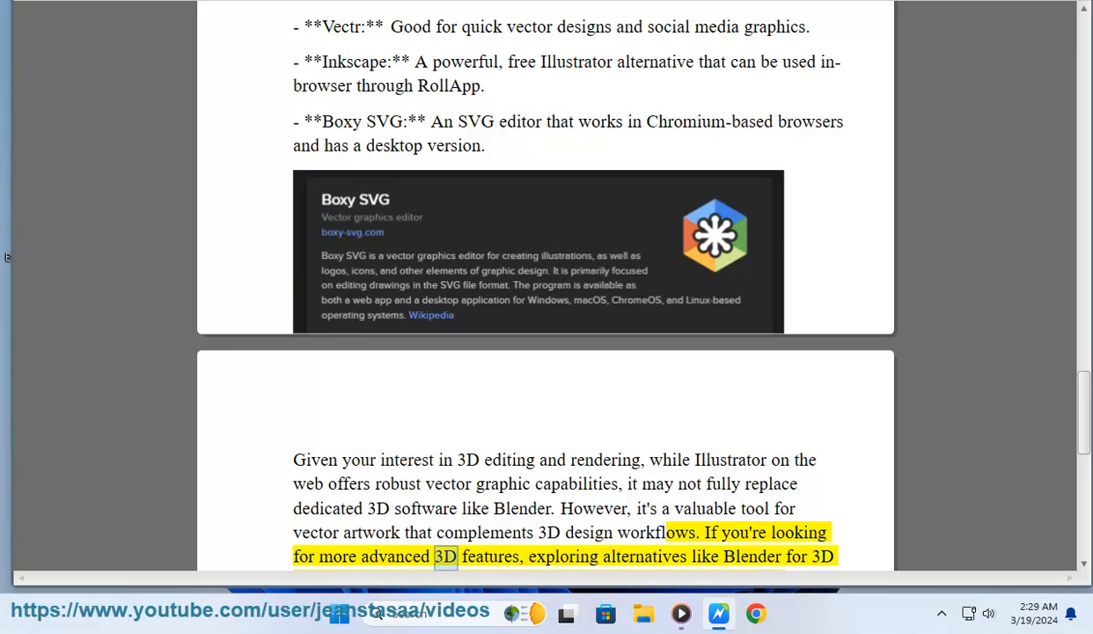
double_click(703, 556)
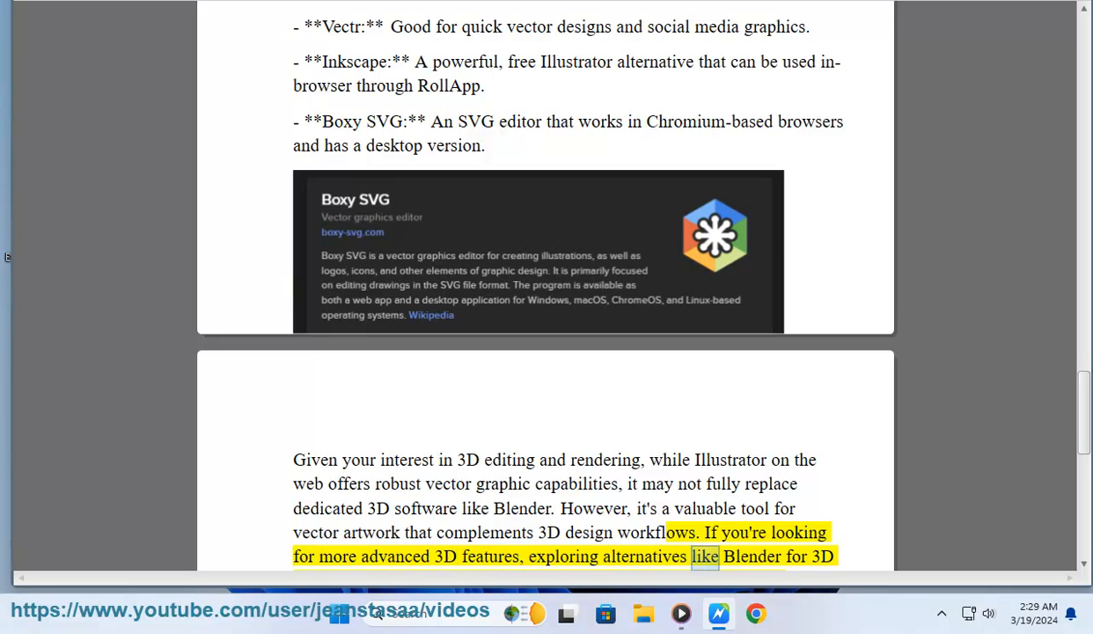
scroll("down", 3)
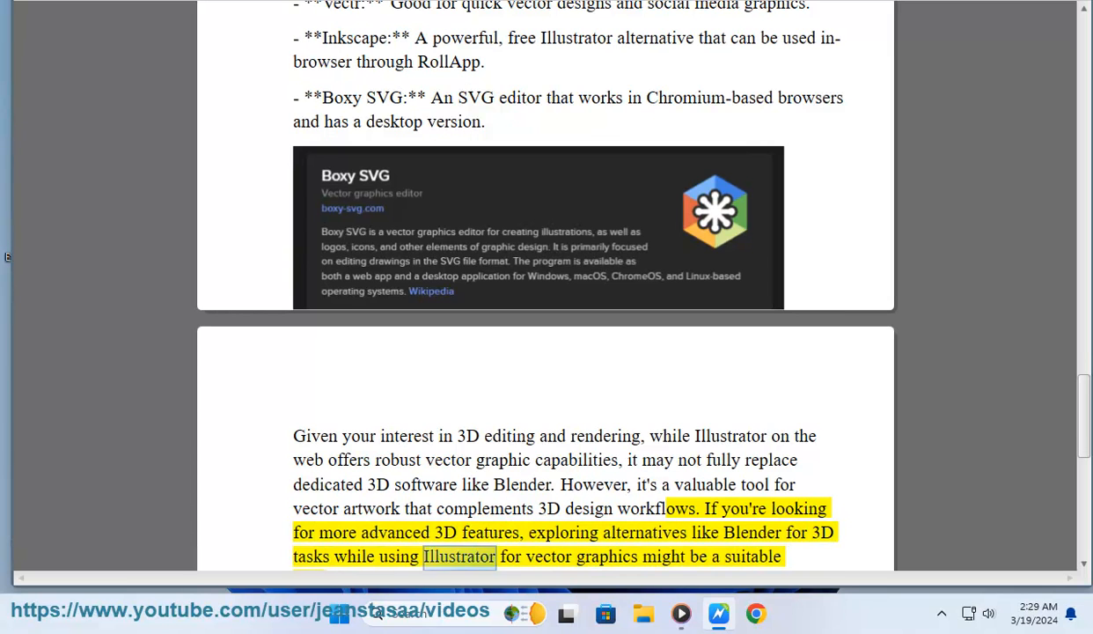
scroll("down", 3)
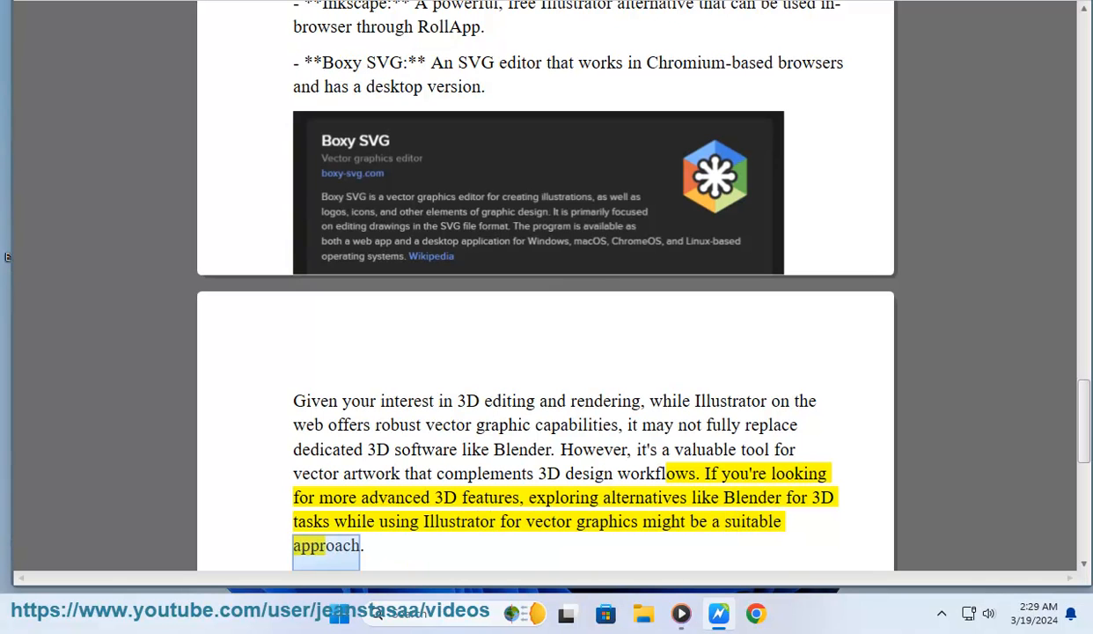